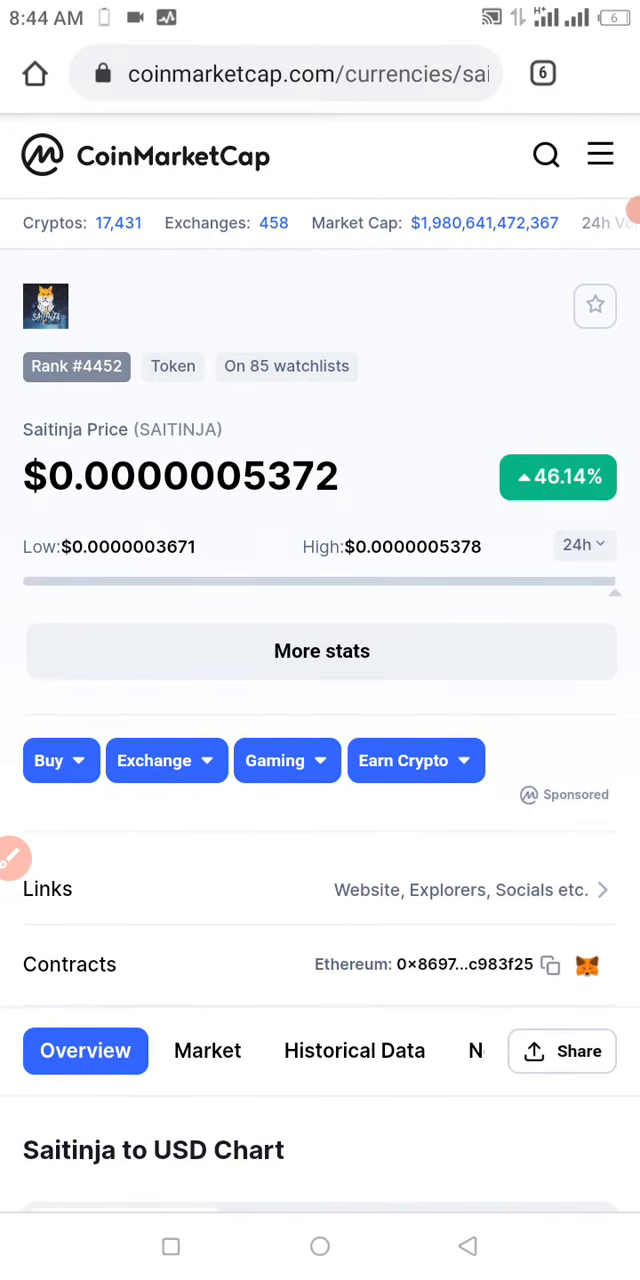
Scroll down and show Saitinja's website, explorer and social links on CoinMarketCap
{"action": "scroll", "scroll_direction": "down", "scroll_amount": 3}
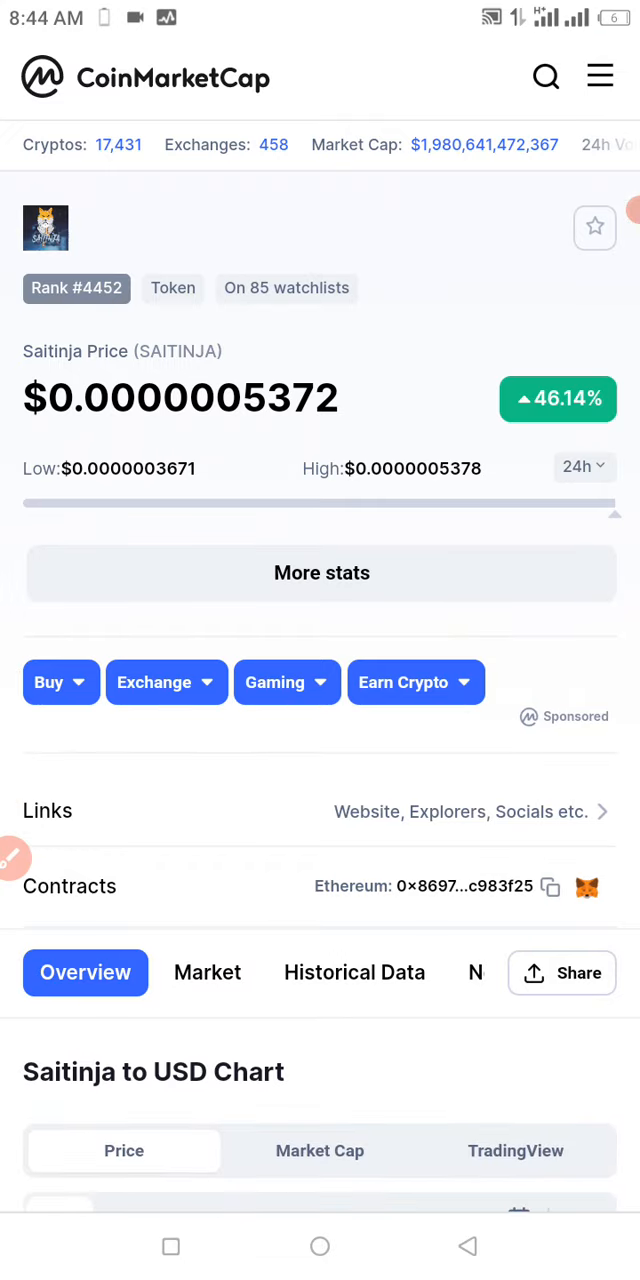
{"action": "left_click", "coordinate": [468, 811]}
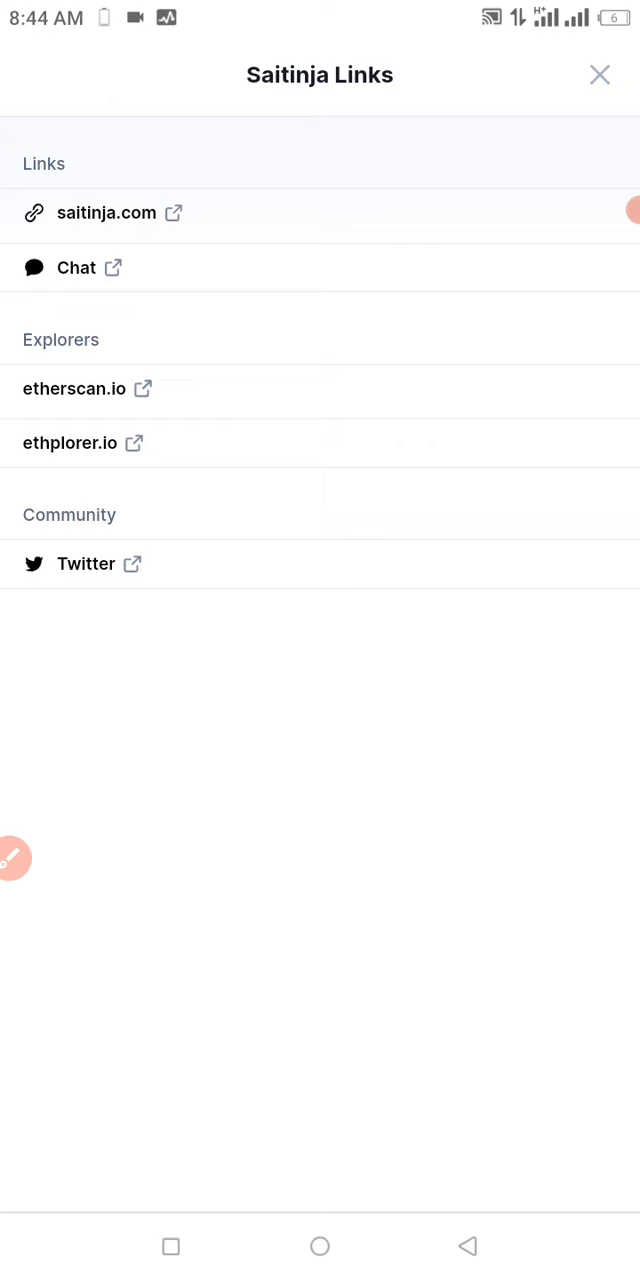
Open Saitinja's Etherscan token page and copy its contract address from Profile Summary
{"action": "left_click", "coordinate": [73, 389]}
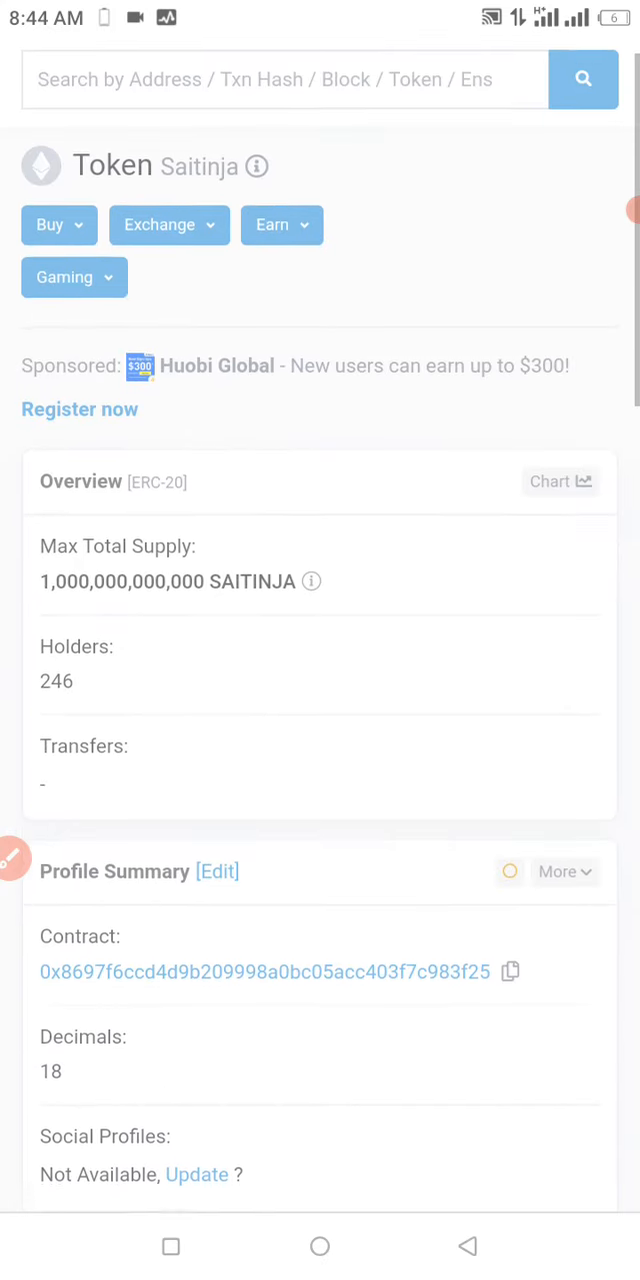
{"action": "scroll", "scroll_direction": "down", "scroll_amount": 3}
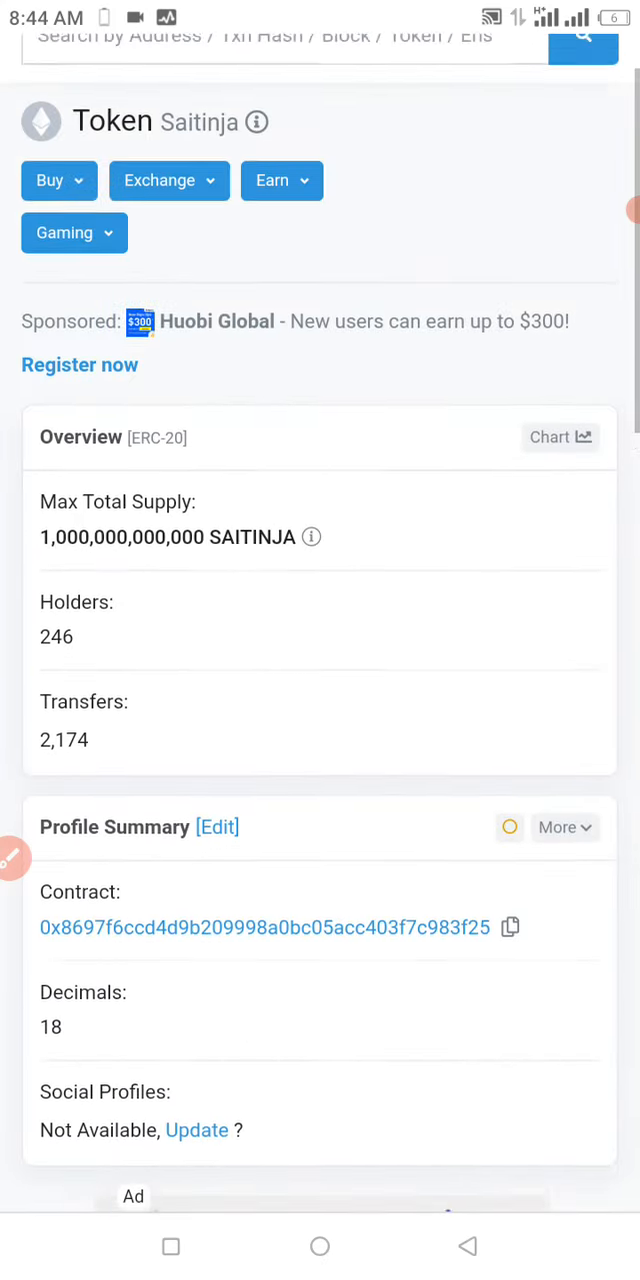
{"action": "scroll", "scroll_direction": "up", "scroll_amount": 3}
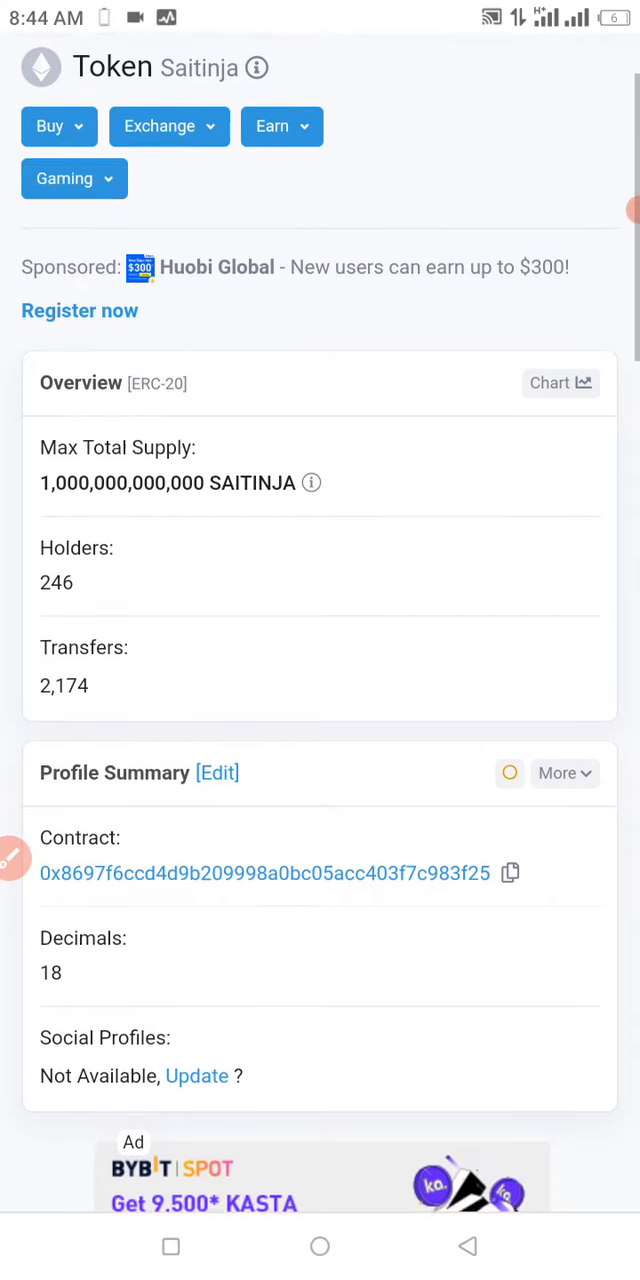
{"action": "scroll", "scroll_direction": "up", "scroll_amount": 3}
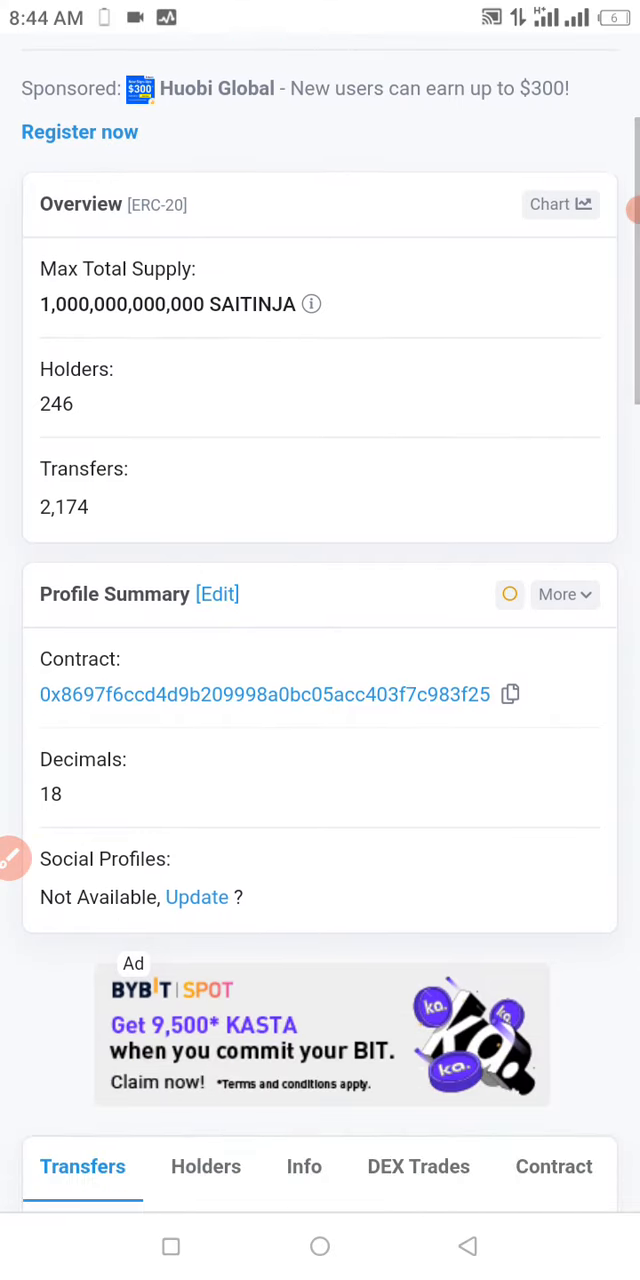
{"action": "scroll", "scroll_direction": "down", "scroll_amount": 3}
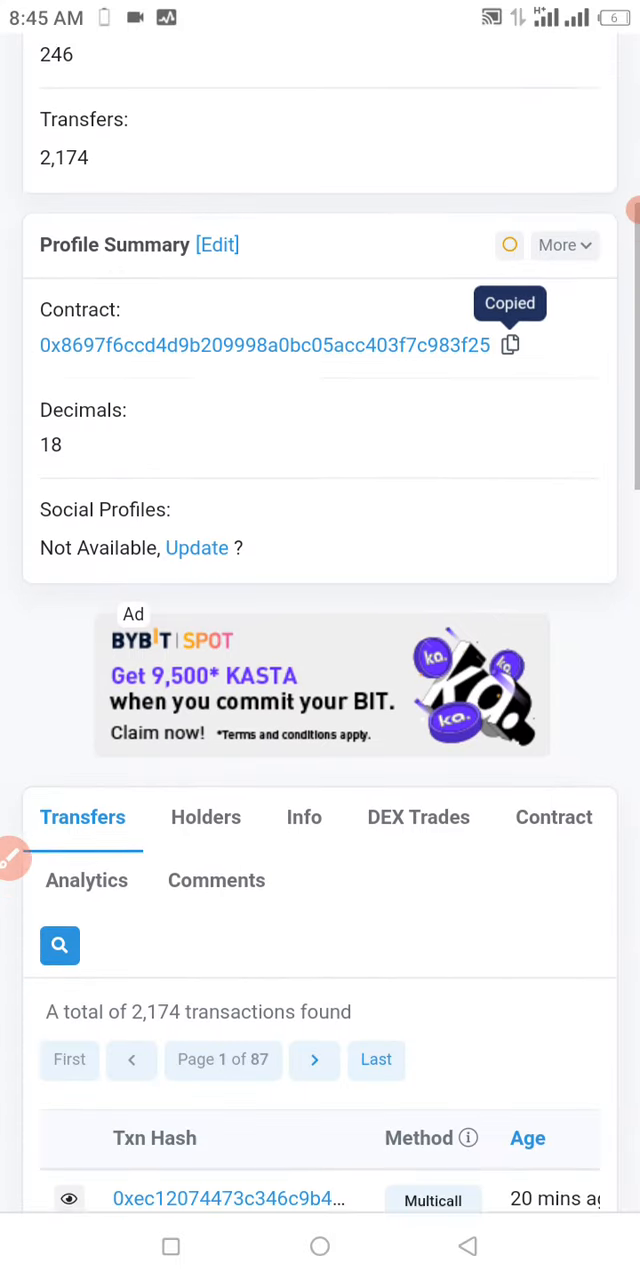
{"action": "scroll", "scroll_direction": "down", "scroll_amount": 3}
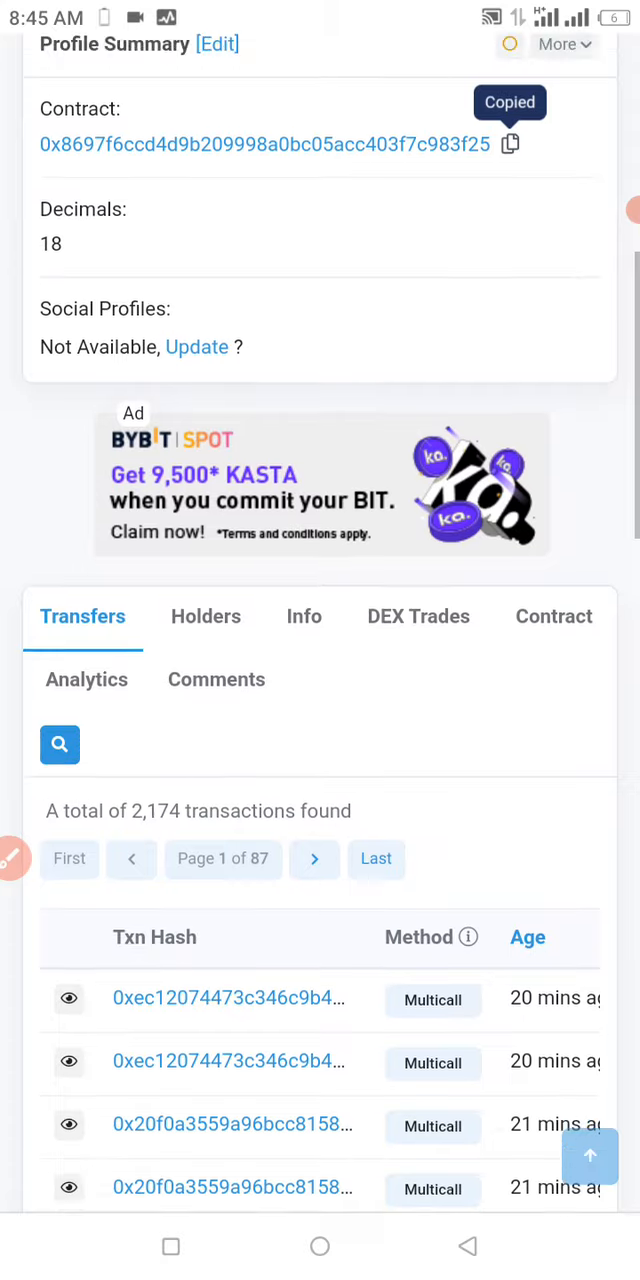
{"action": "scroll", "scroll_direction": "up", "scroll_amount": 3}
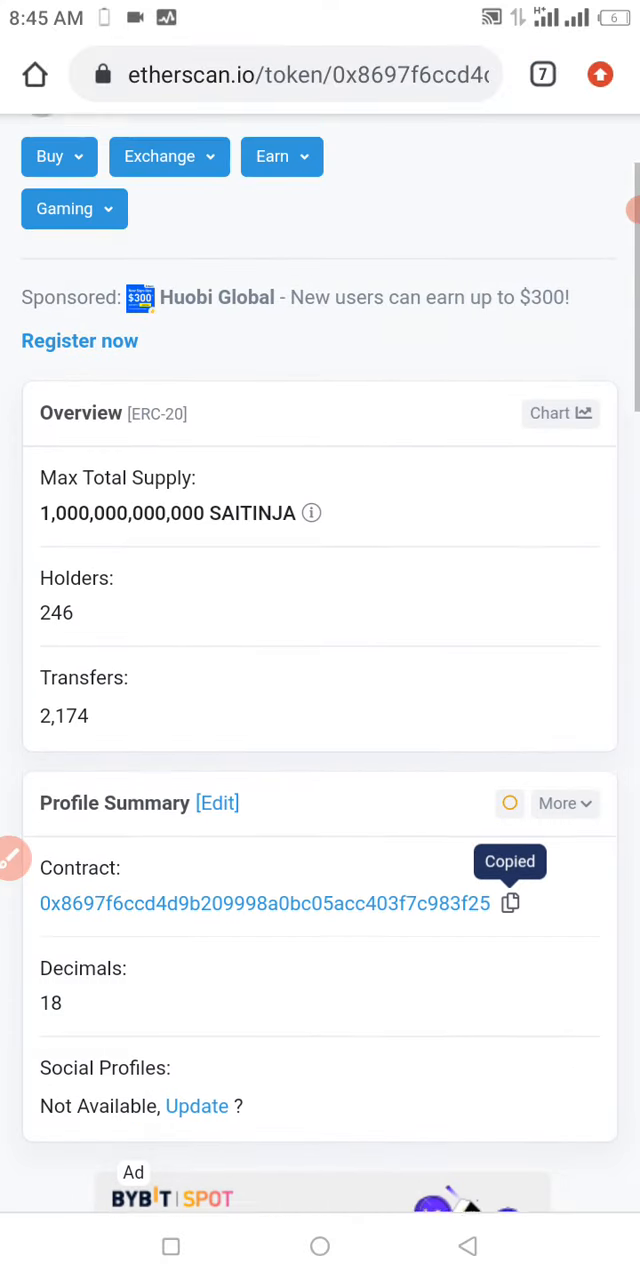
{"action": "scroll", "scroll_direction": "up", "scroll_amount": 3}
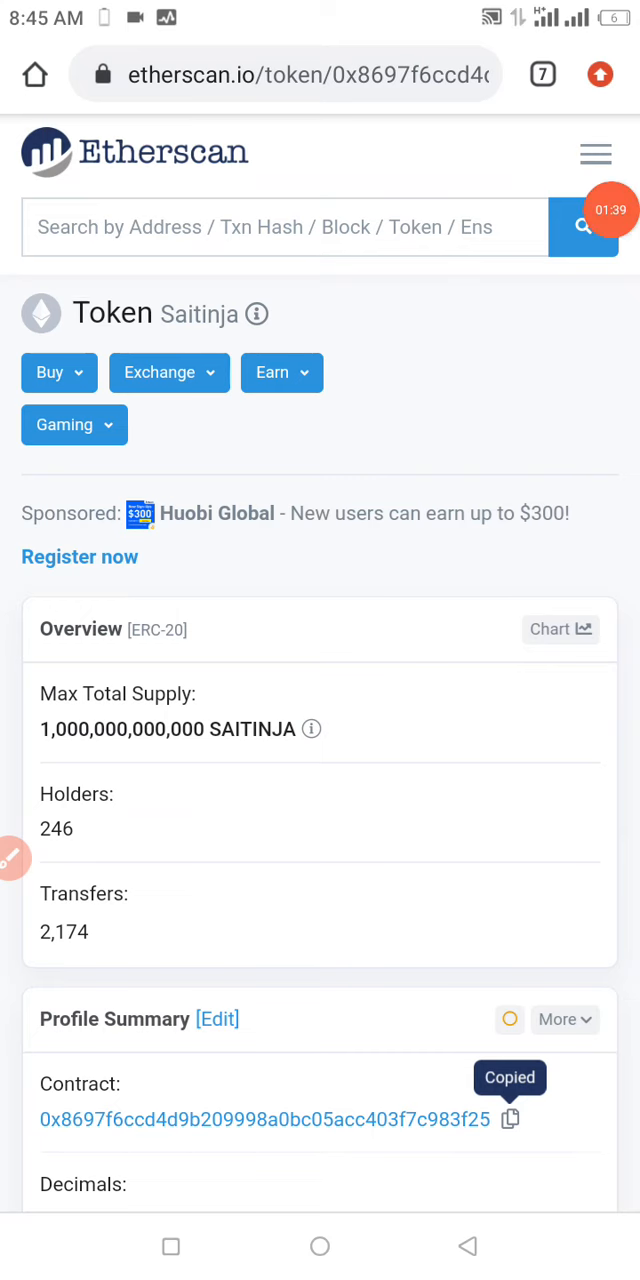
Search Trust Wallet for the pasted Saitinja address, then start adding it as a custom token
{"action": "left_click", "coordinate": [610, 210]}
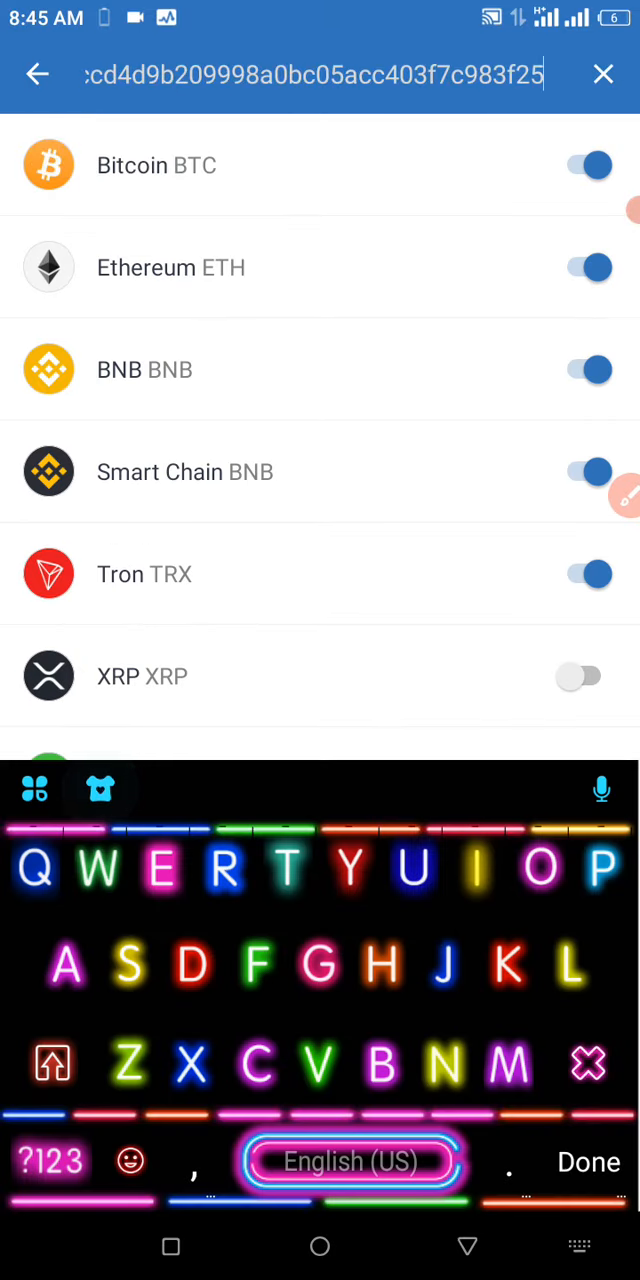
{"action": "left_click", "coordinate": [588, 1162]}
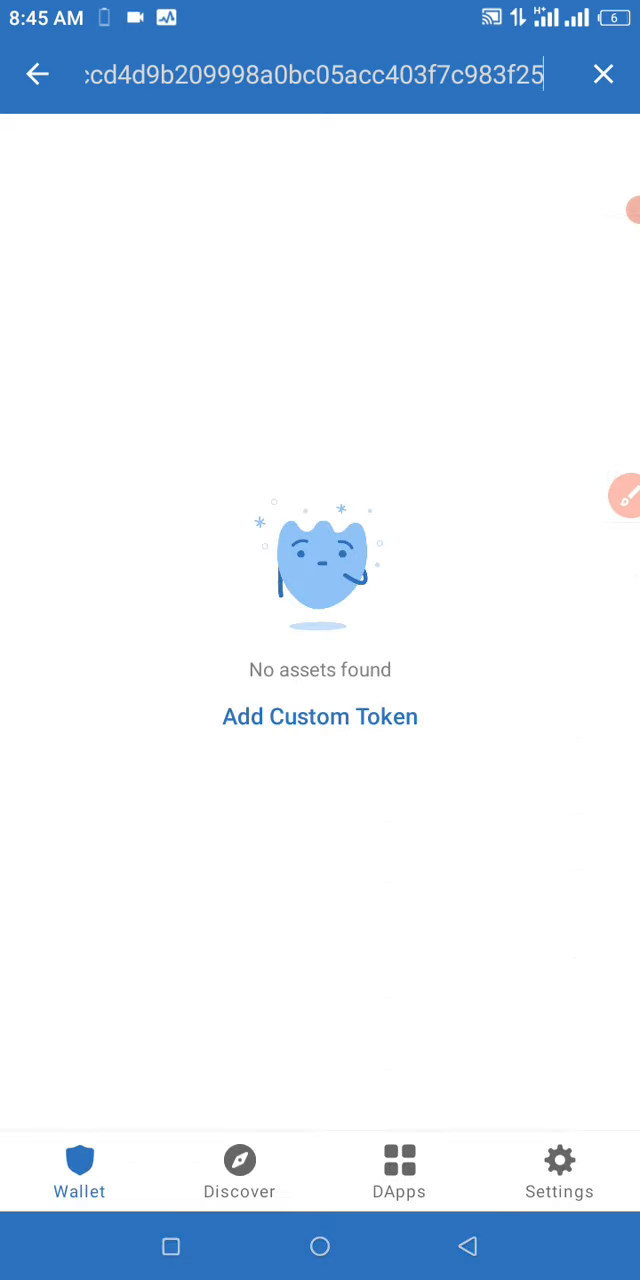
{"action": "left_click", "coordinate": [319, 716]}
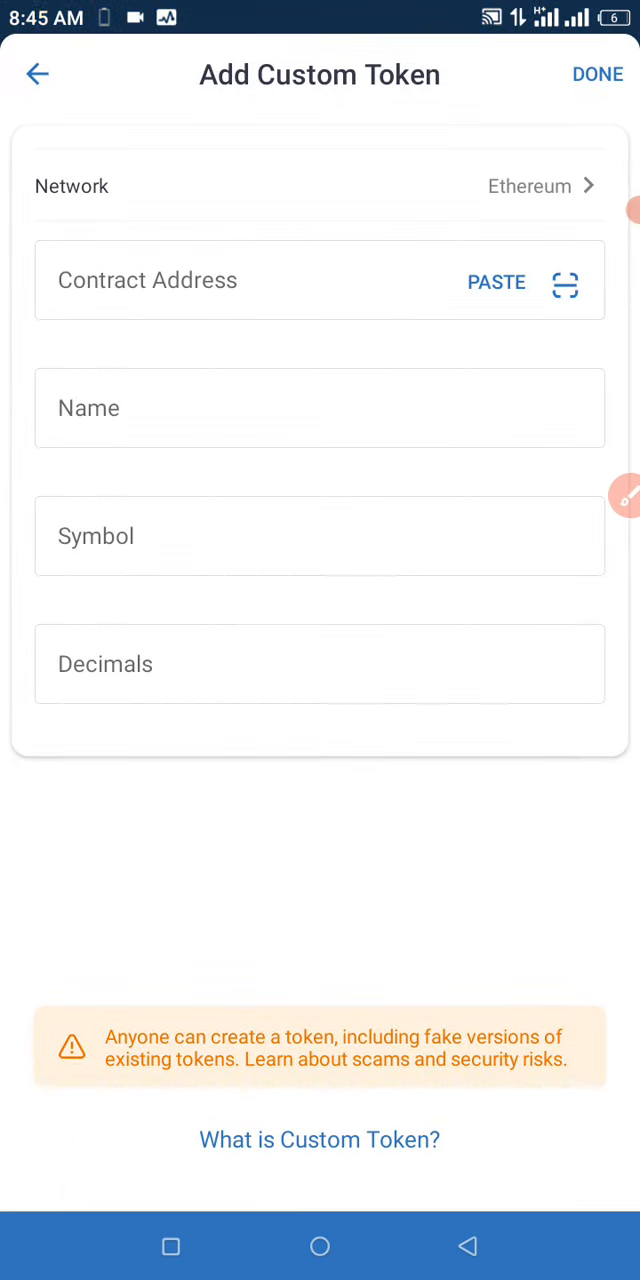
Paste the Saitinja contract address, auto-fill name, symbol SAITINJA and 18 decimals, and save
{"action": "left_click", "coordinate": [320, 186]}
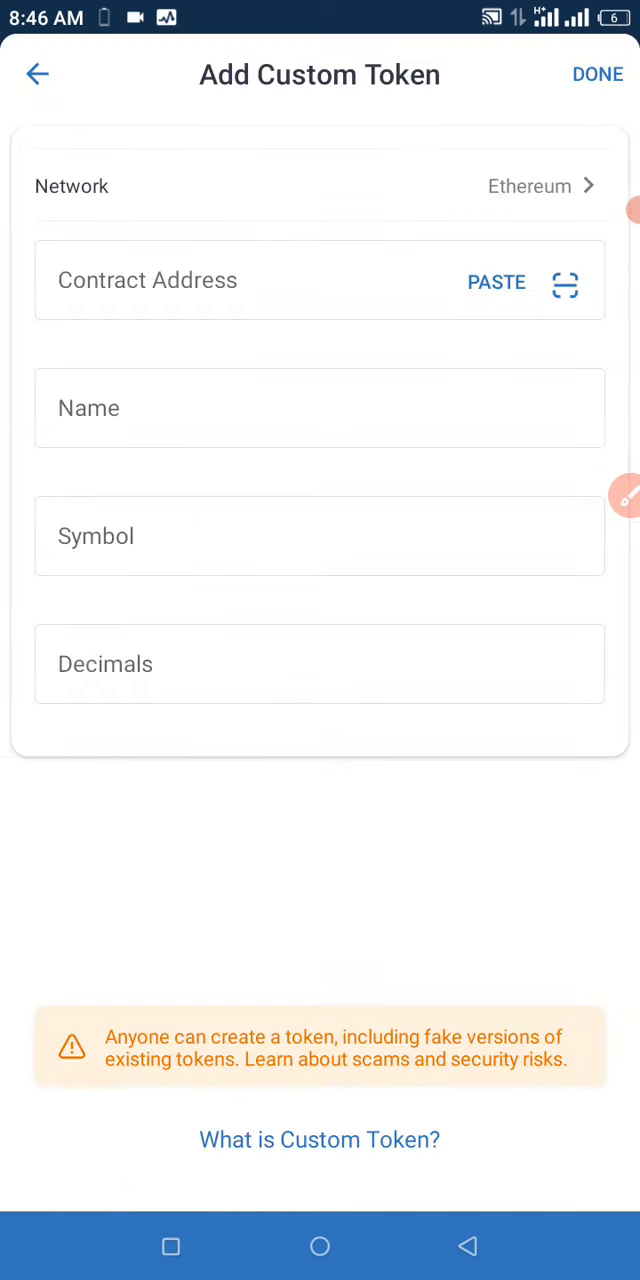
{"action": "left_click", "coordinate": [496, 282]}
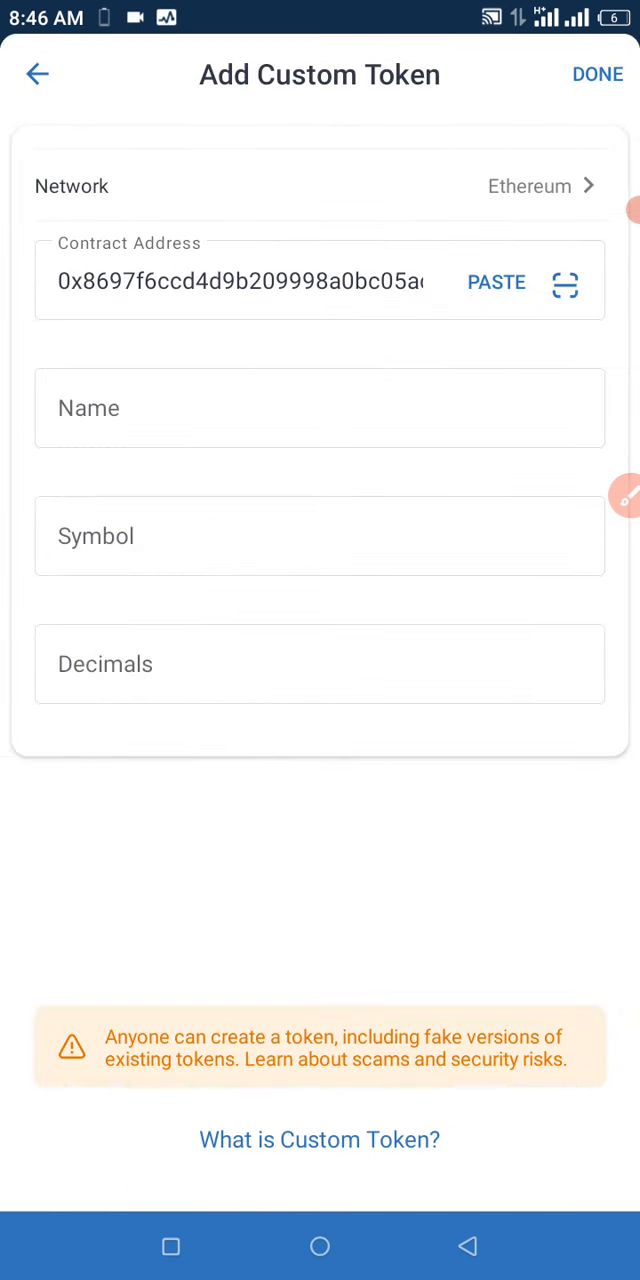
{"action": "left_click", "coordinate": [496, 281]}
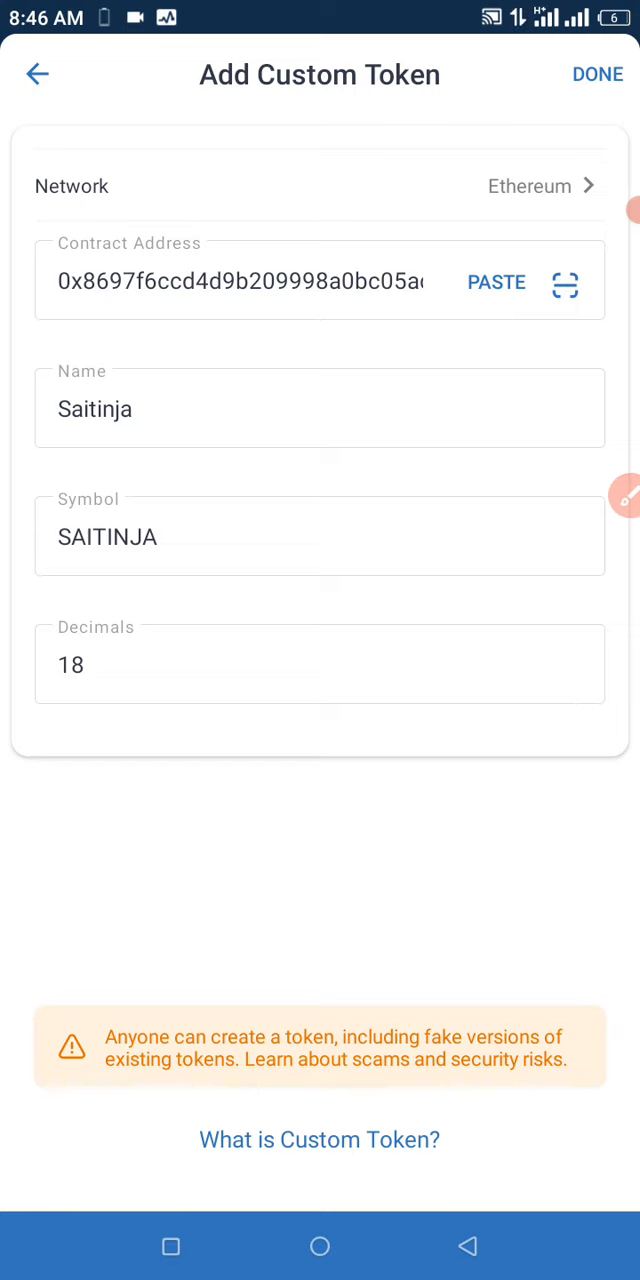
{"action": "left_click", "coordinate": [597, 74]}
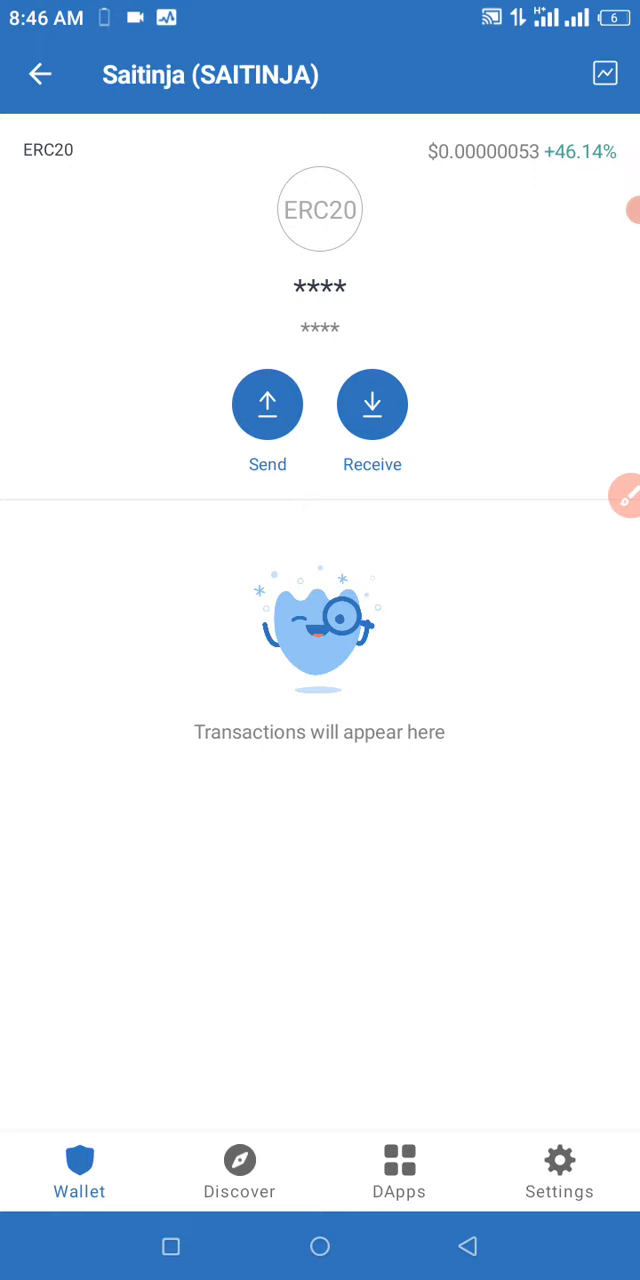
Open Uniswap from the DApps tab's list in Trust Wallet's browser
{"action": "left_click", "coordinate": [398, 1165]}
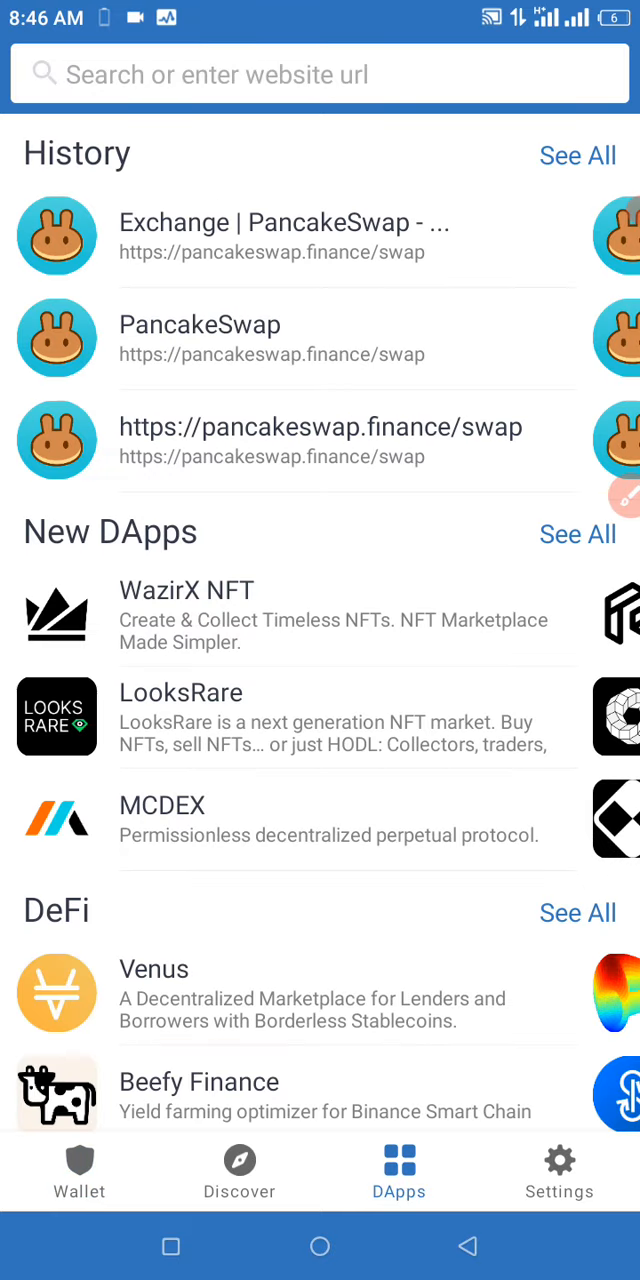
{"action": "scroll", "scroll_direction": "down", "scroll_amount": 3}
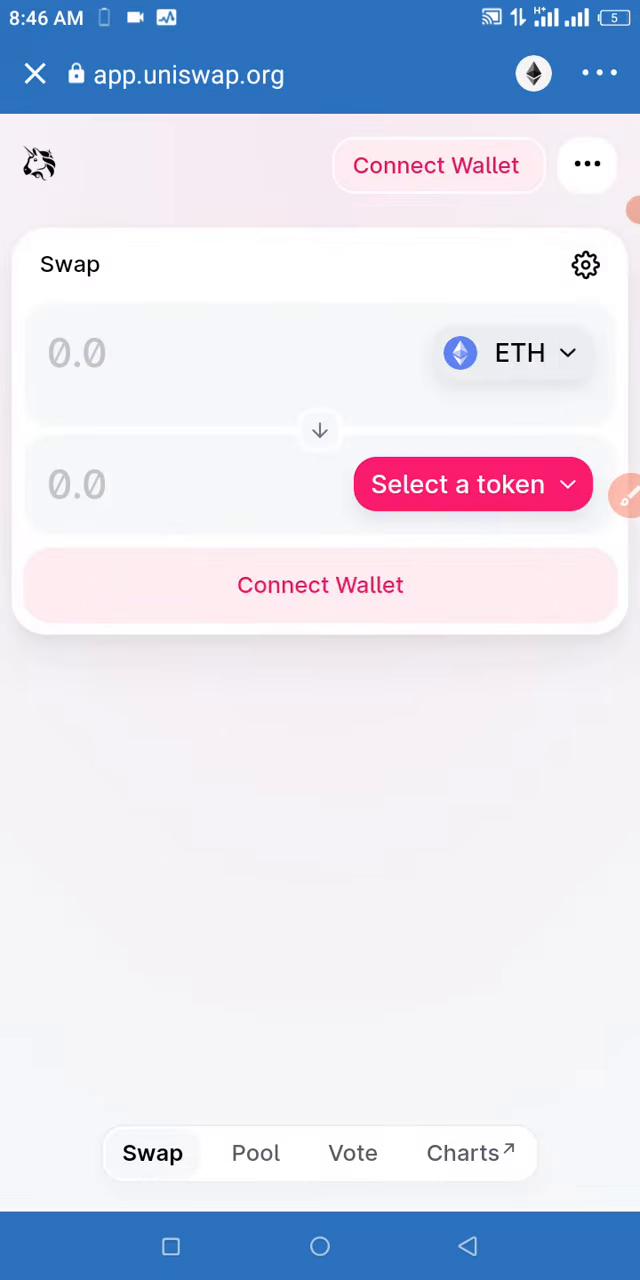
Connect the wallet to Uniswap and open the token picker for the output token
{"action": "left_click", "coordinate": [438, 165]}
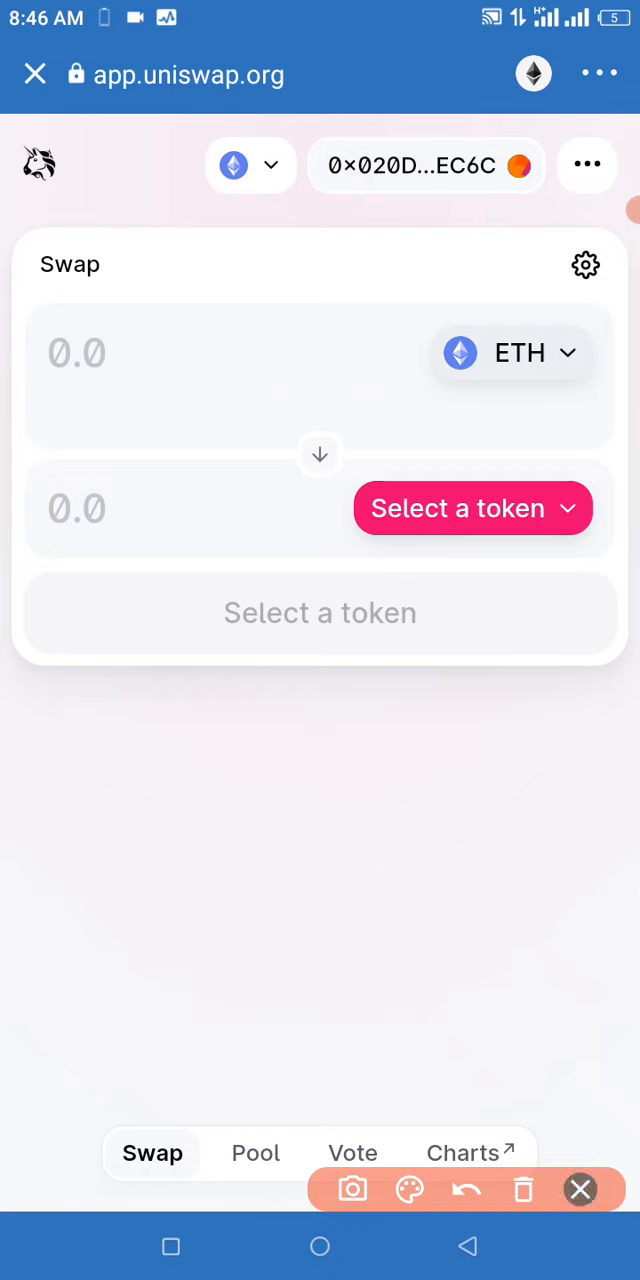
{"action": "left_click", "coordinate": [580, 1189]}
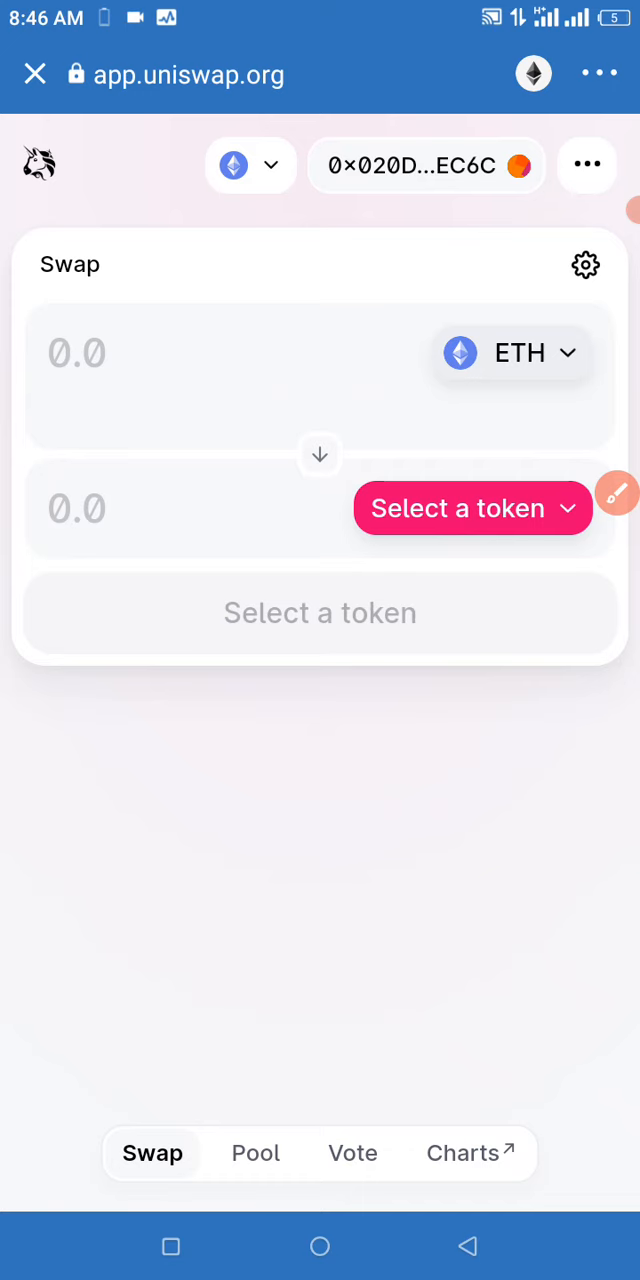
{"action": "left_click", "coordinate": [472, 508]}
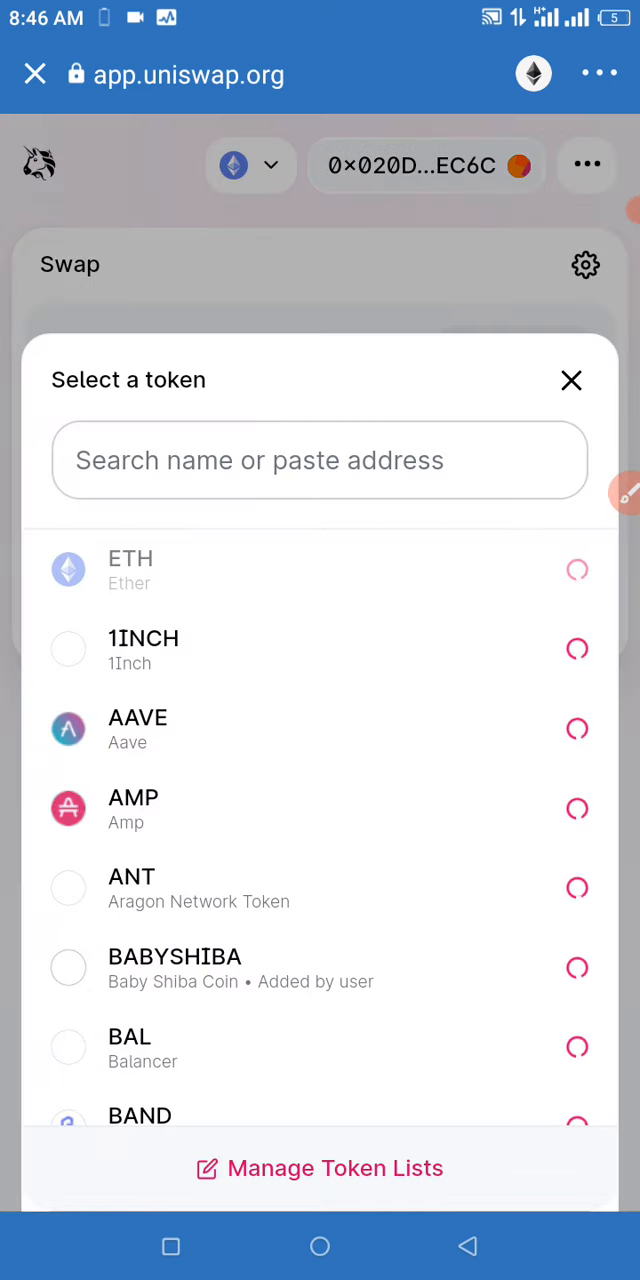
Search Uniswap by the Saitinja contract address and choose Import beside SAITINJA
{"action": "left_click", "coordinate": [320, 460]}
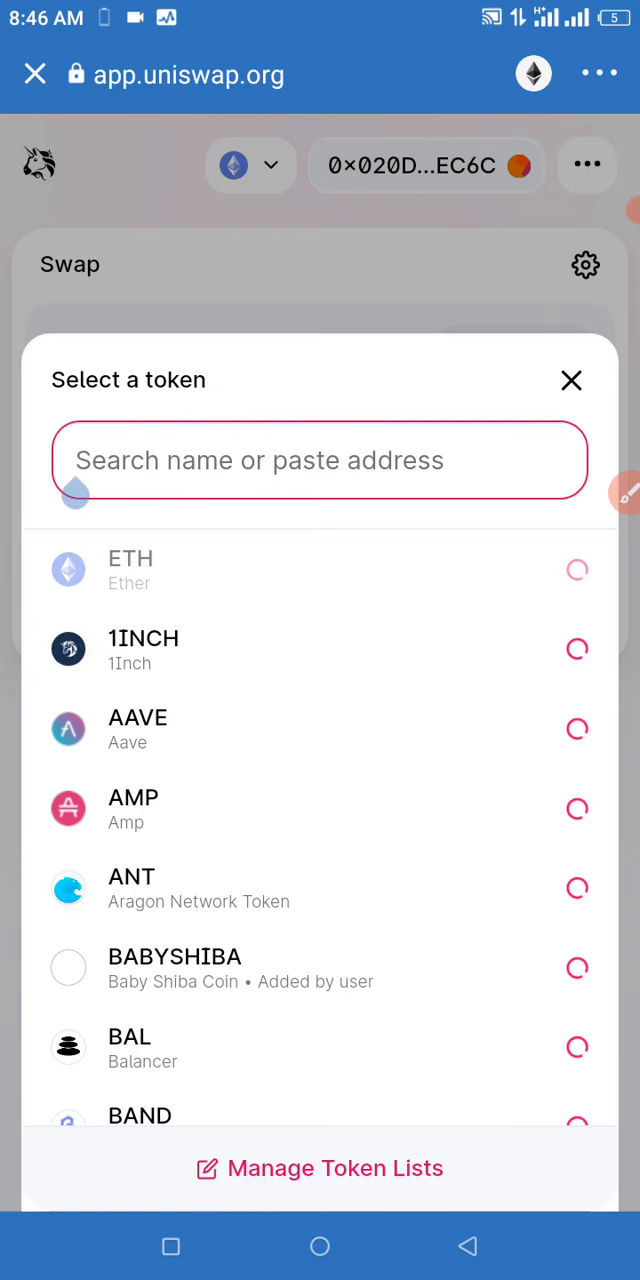
{"action": "type", "text": "4d9B209998A0BC05ACC403f7c983F25"}
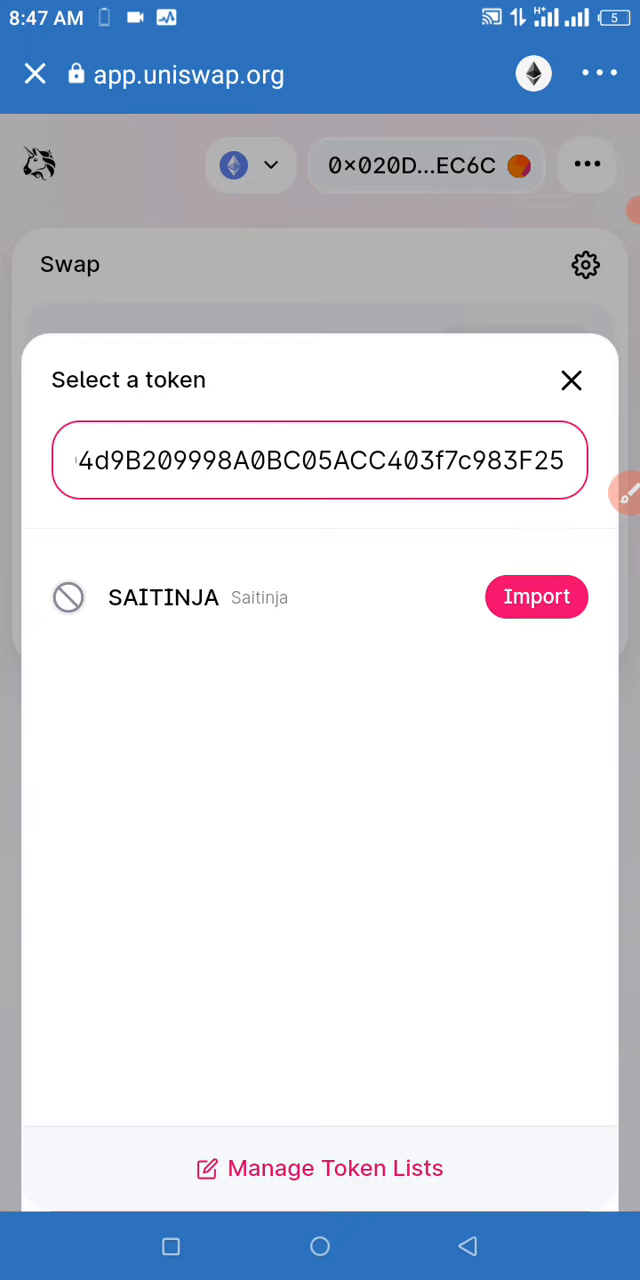
{"action": "left_click", "coordinate": [536, 597]}
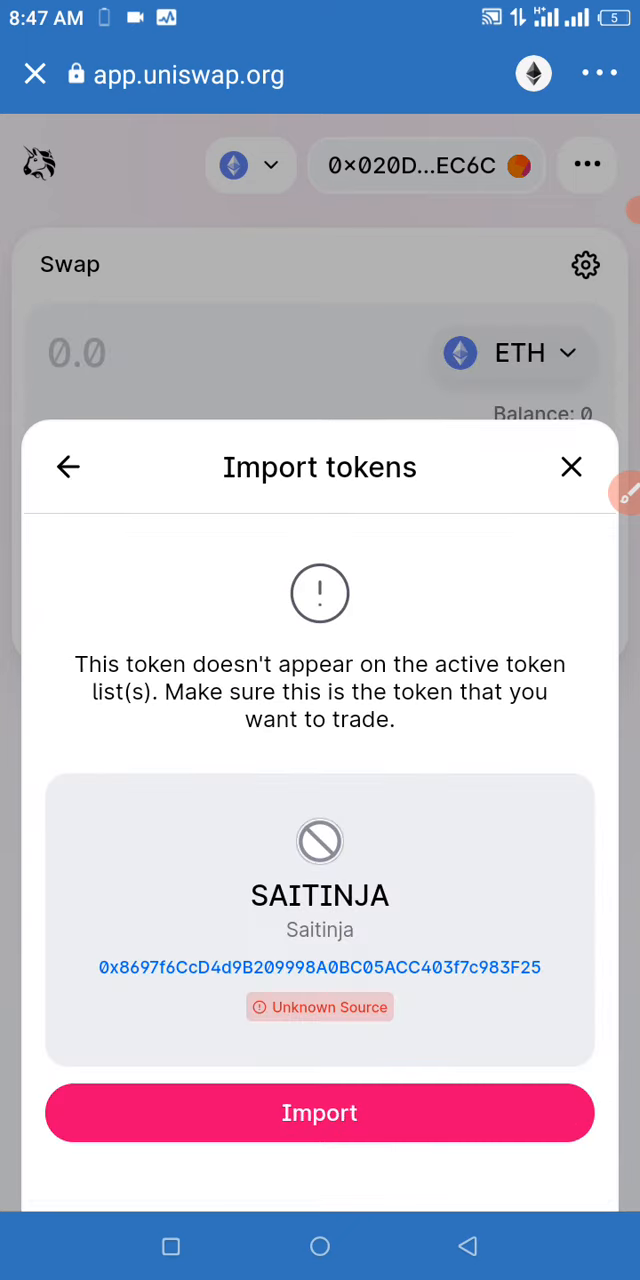
Confirm importing SAITINJA and enter 0.086 ETH as the swap amount
{"action": "left_click", "coordinate": [320, 1112]}
{"action": "type", "text": "0."}
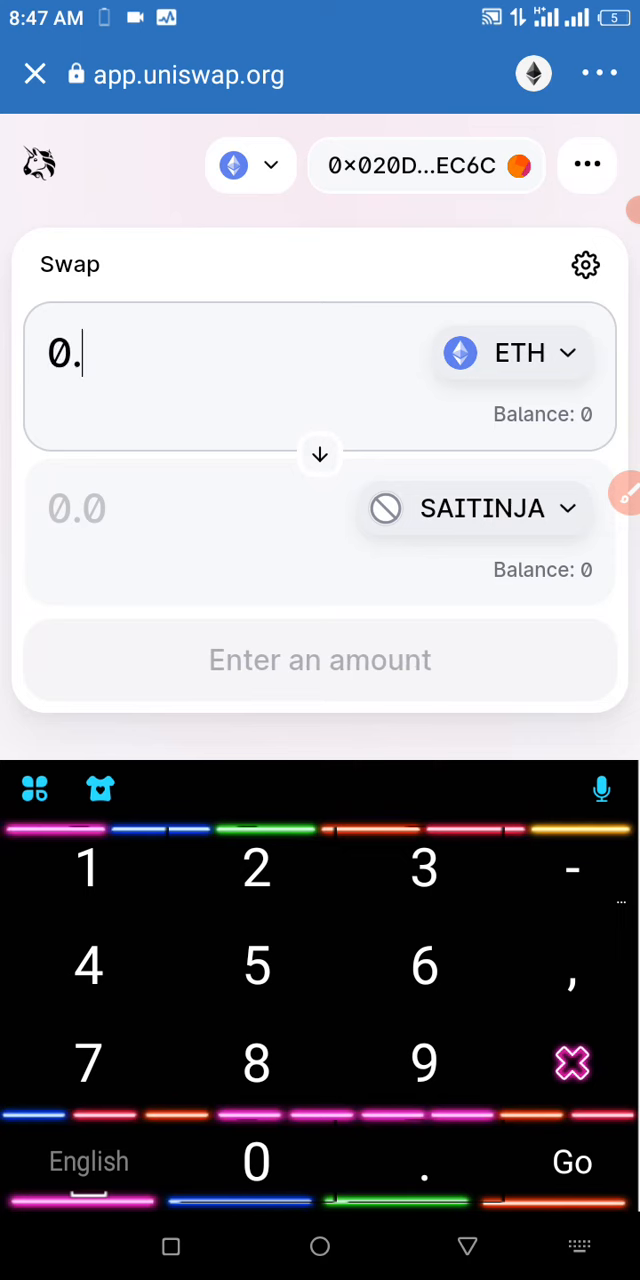
{"action": "type", "text": "086"}
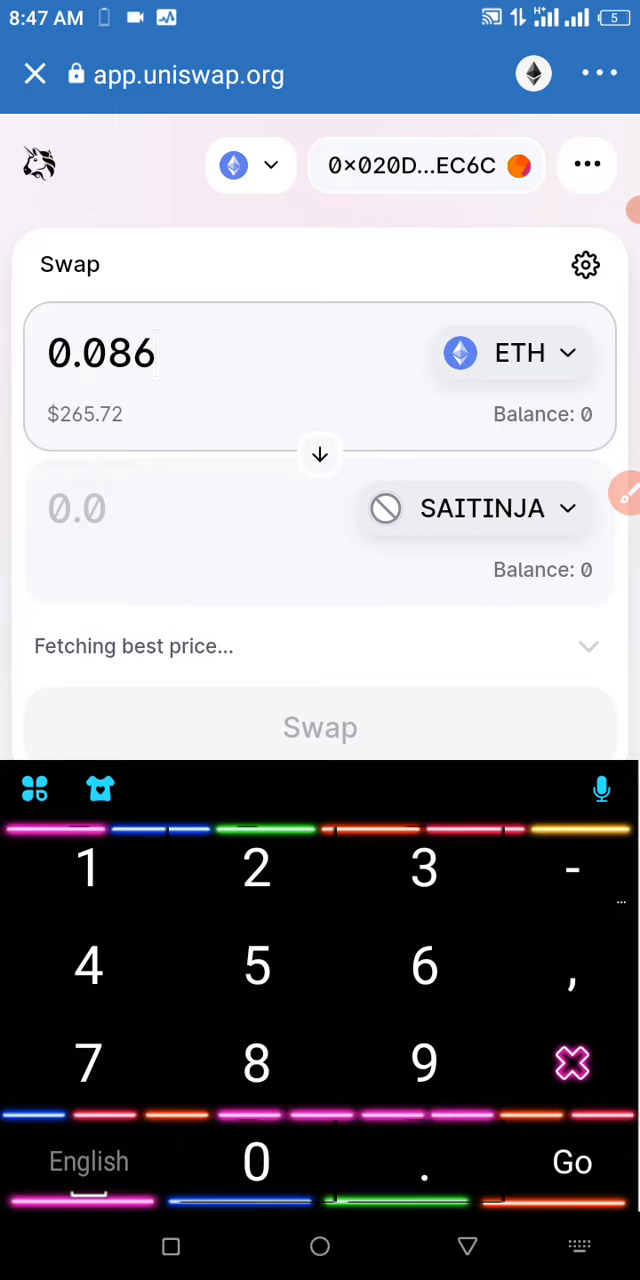